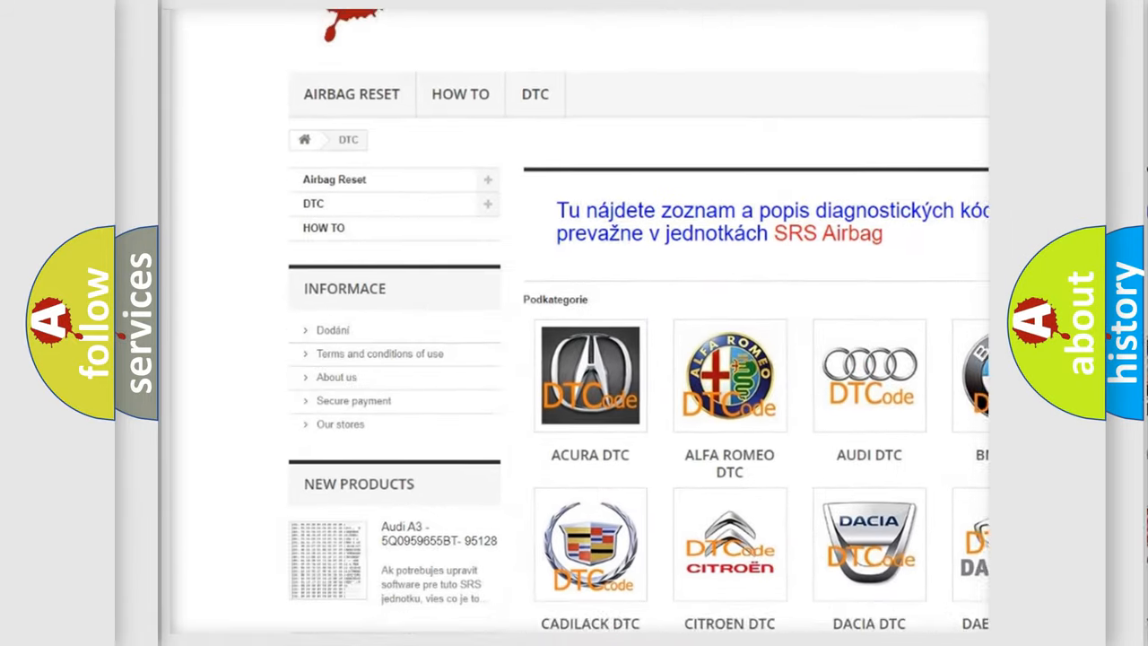
scroll("down", 3)
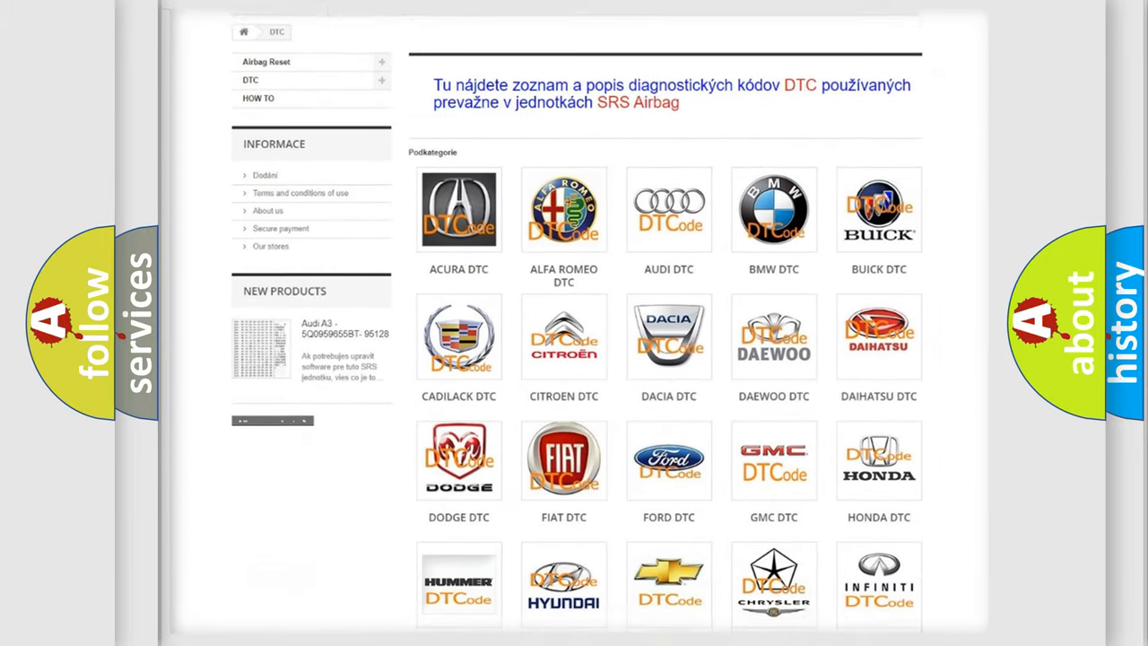
scroll("down", 3)
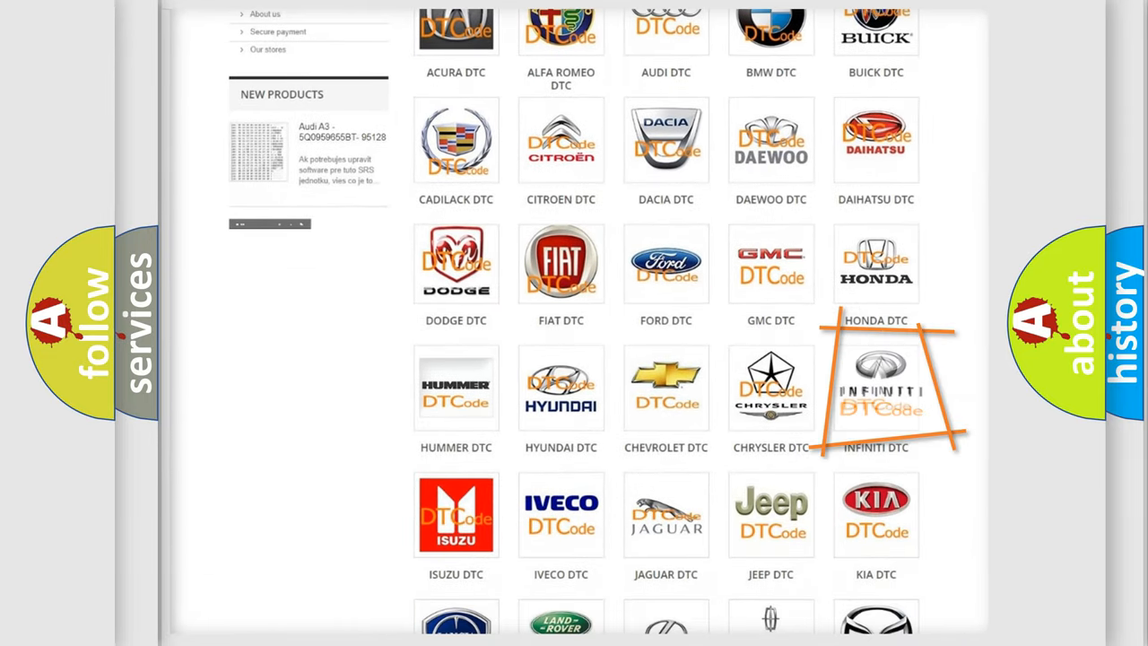